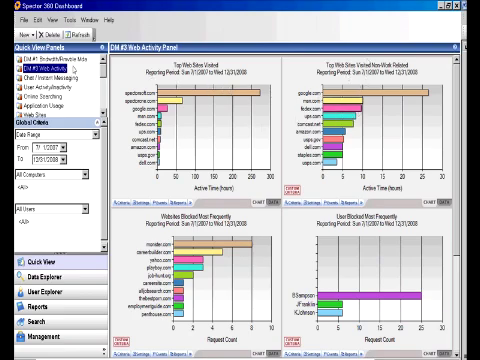
- Show the chat/instant messaging charts, then the user activity and inactivity charts
left_click(48, 72)
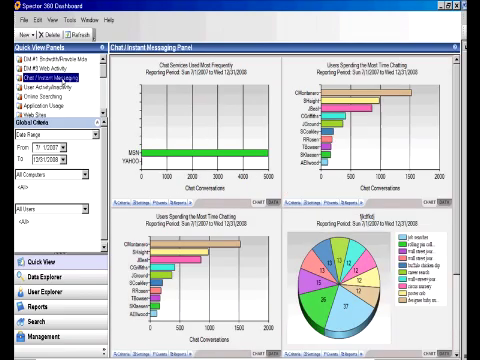
left_click(44, 88)
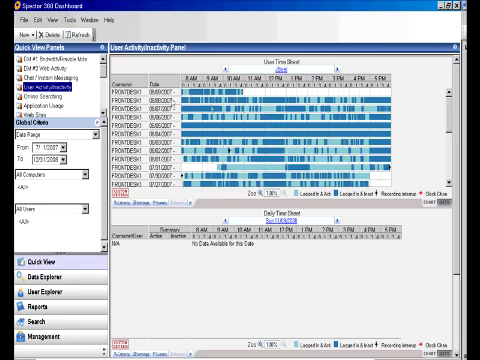
left_click(40, 90)
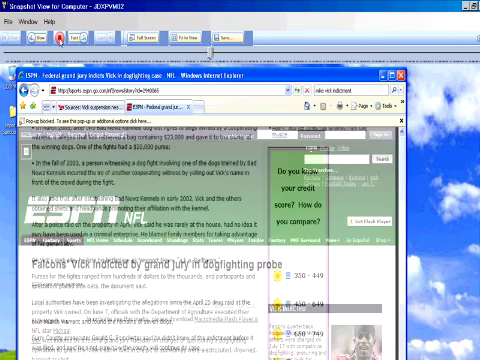
- Scroll through the captured web page screenshots in the Snapshot Viewer
scroll("down", 3)
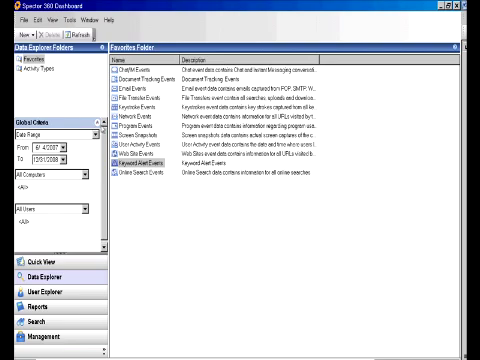
- Open one event type from the Data Explorer's Recorded Data list
left_click(156, 166)
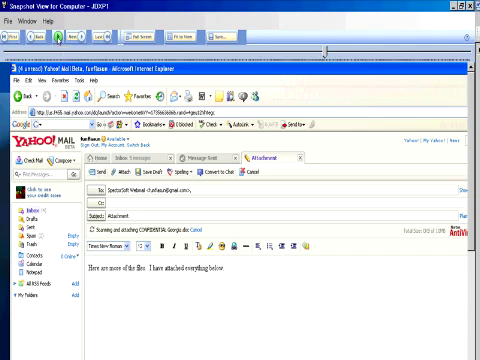
- Play back the recorded Yahoo Mail session screenshots
left_click(90, 168)
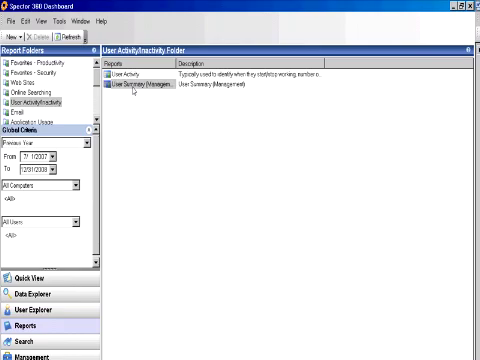
- Run the User Summary (Manager) report with the chosen criteria
double_click(130, 84)
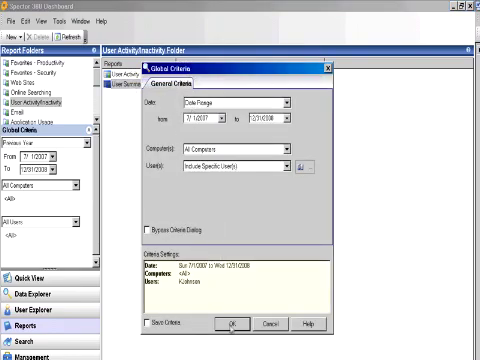
left_click(224, 326)
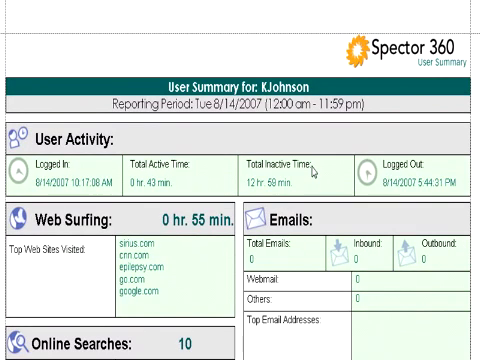
mouse_move(316, 170)
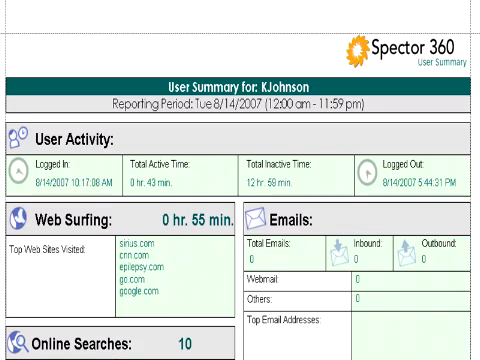
- Scroll down the report toward the 'confidential' keyword search results
scroll("down", 3)
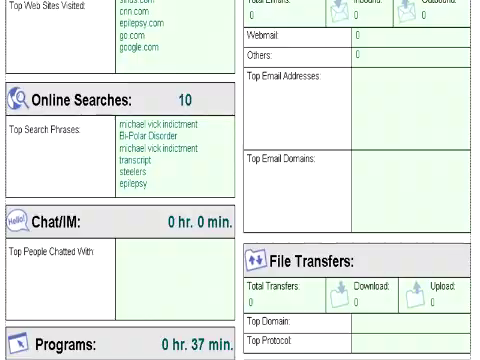
scroll("down", 3)
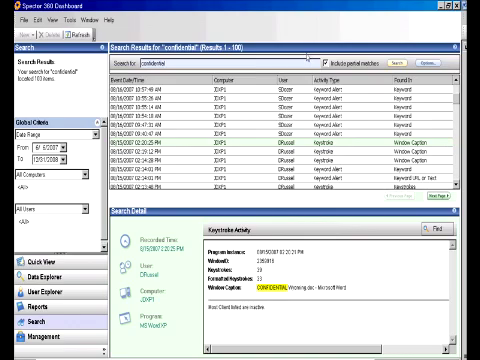
- Open the Management area showing the empty Program Groups list
left_click(38, 344)
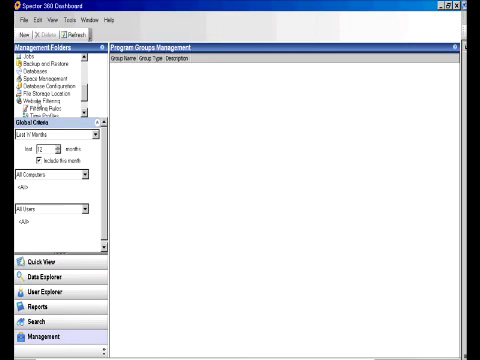
- Show the Website Filtering Status overview with 5 rules, 6 time profiles and 40 categories
left_click(40, 98)
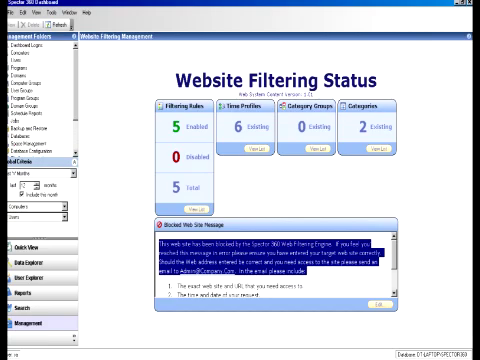
- Review Filtering Rules, Time Profiles and Category Groups, ending on the full Categories list
left_click(38, 82)
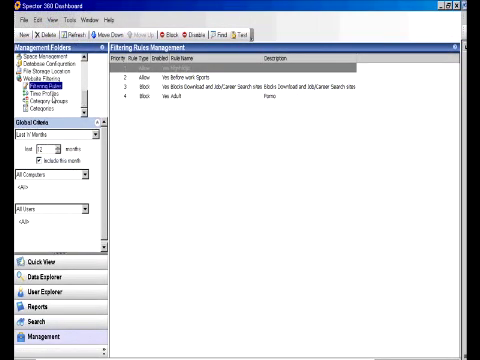
left_click(48, 92)
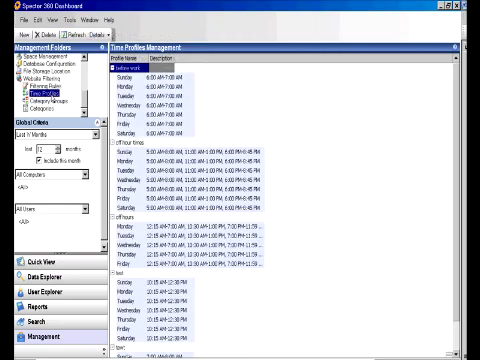
left_click(54, 100)
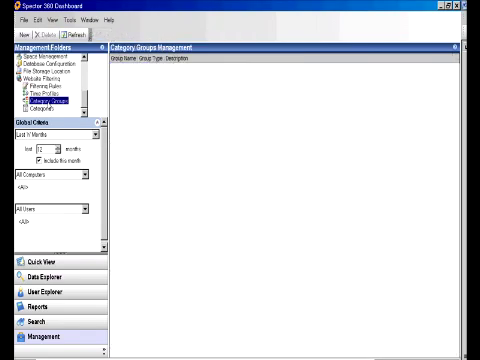
left_click(56, 104)
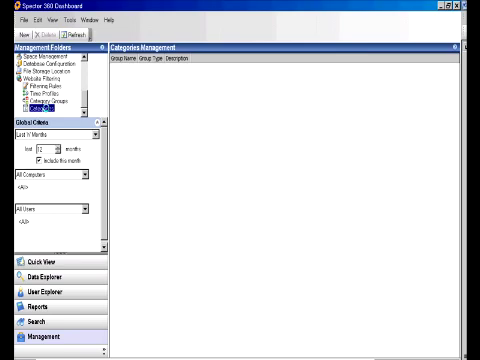
left_click(40, 104)
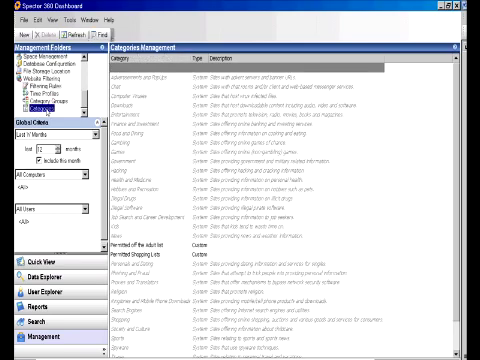